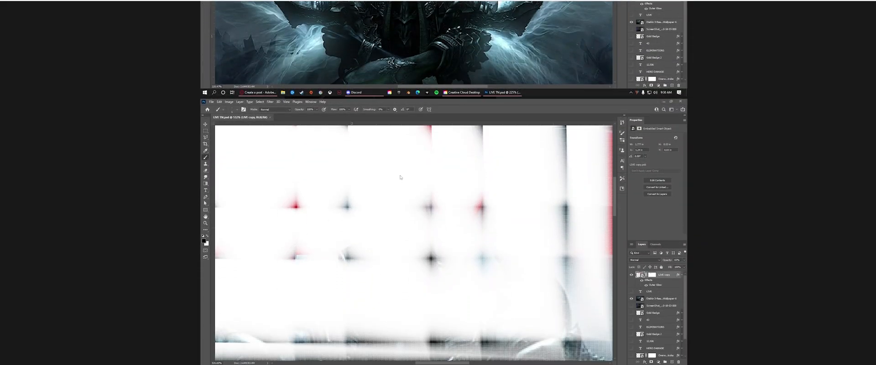
pyautogui.moveTo(482, 340)
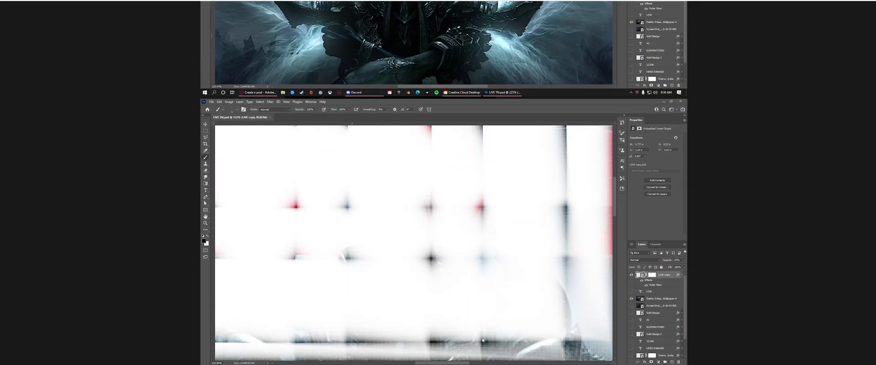
pyautogui.moveTo(405, 231)
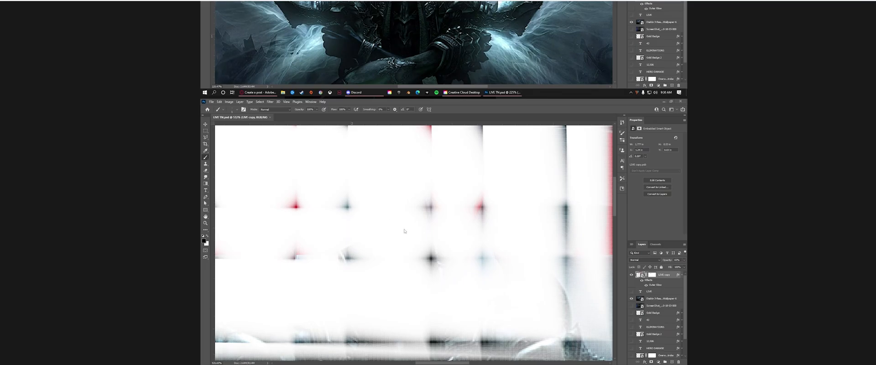
pyautogui.moveTo(433, 211)
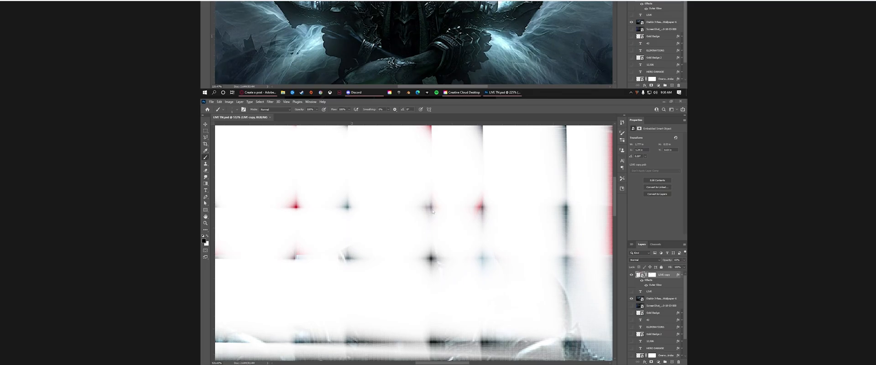
pyautogui.moveTo(432, 188)
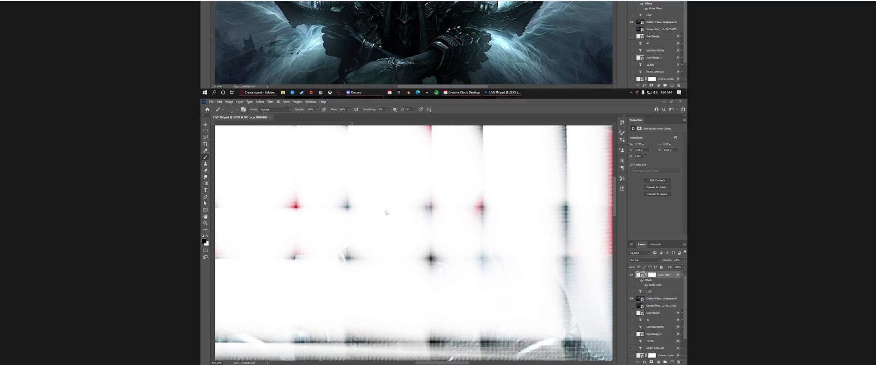
pyautogui.moveTo(378, 179)
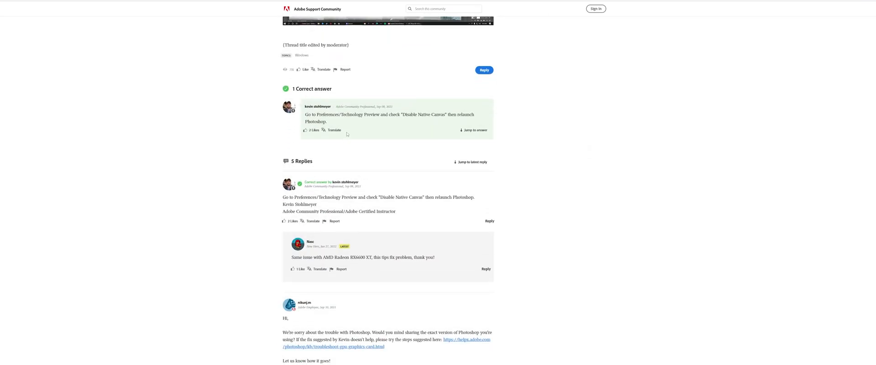
# Read the accepted forum answer, then go to Photoshop's Edit > Preferences > Technology Previews.
pyautogui.scroll(-3)
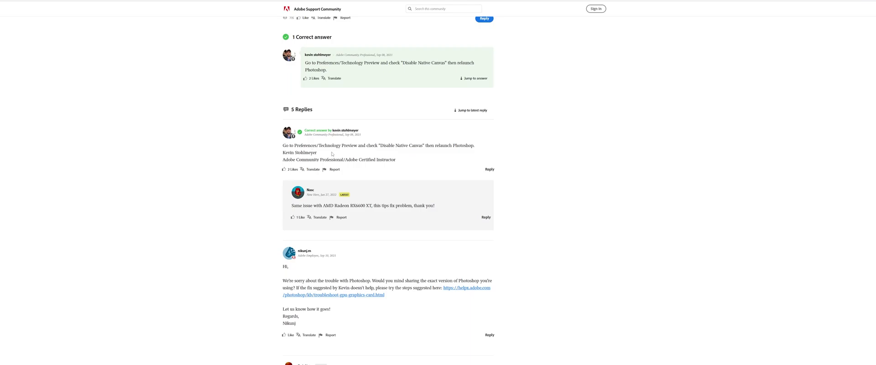
pyautogui.moveTo(414, 147)
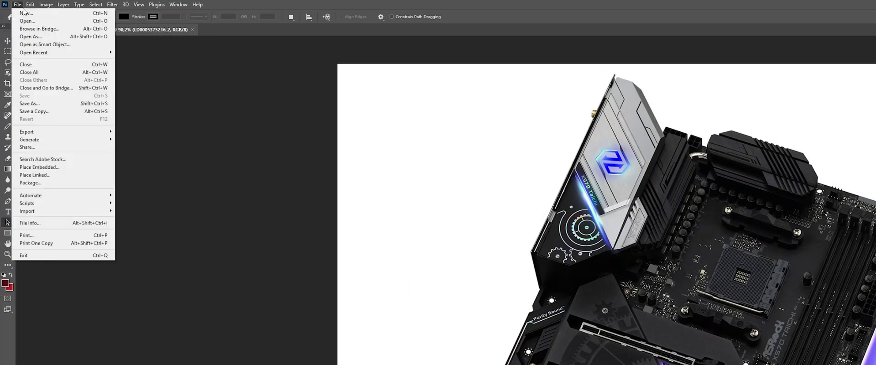
pyautogui.click(30, 4)
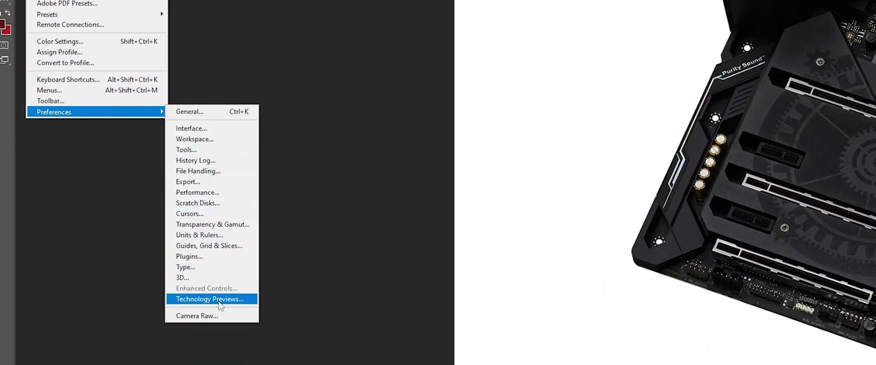
pyautogui.click(210, 299)
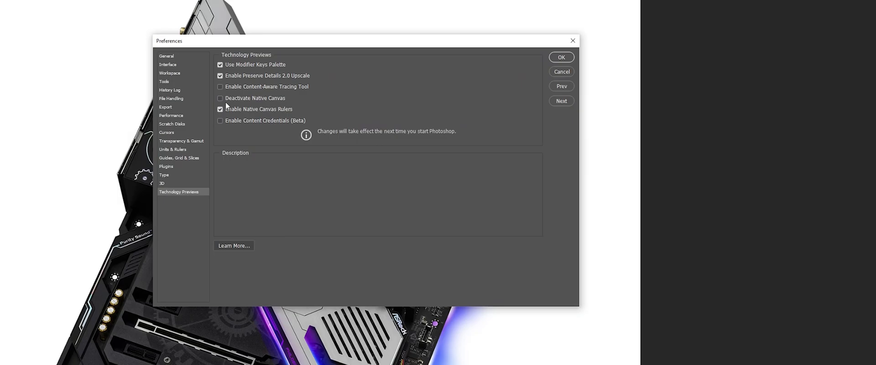
# Enable Deactivate Native Canvas so the motherboard image renders without glitches.
pyautogui.click(220, 99)
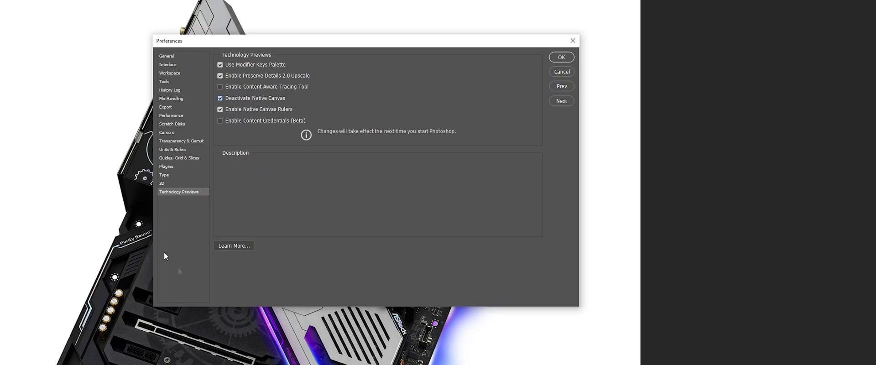
pyautogui.moveTo(222, 99)
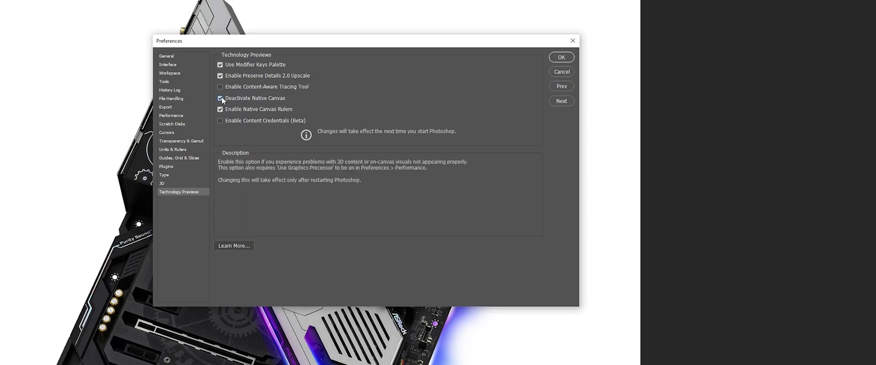
pyautogui.click(220, 97)
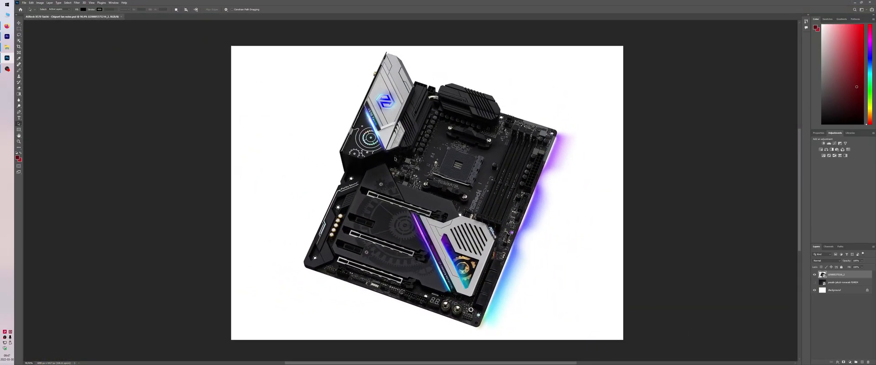
pyautogui.moveTo(295, 136)
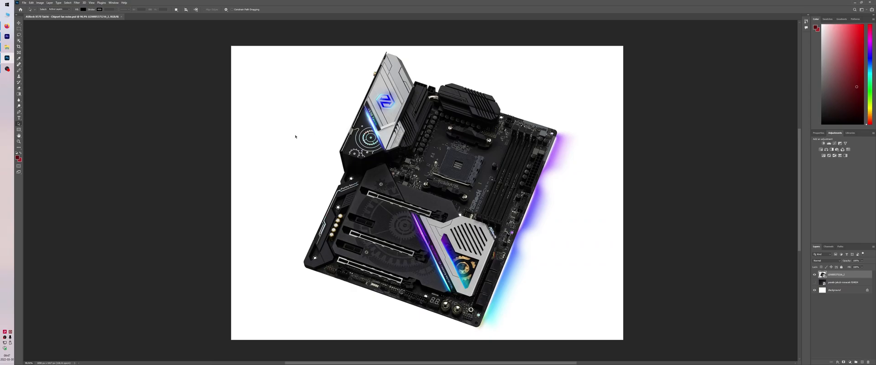
pyautogui.moveTo(318, 138)
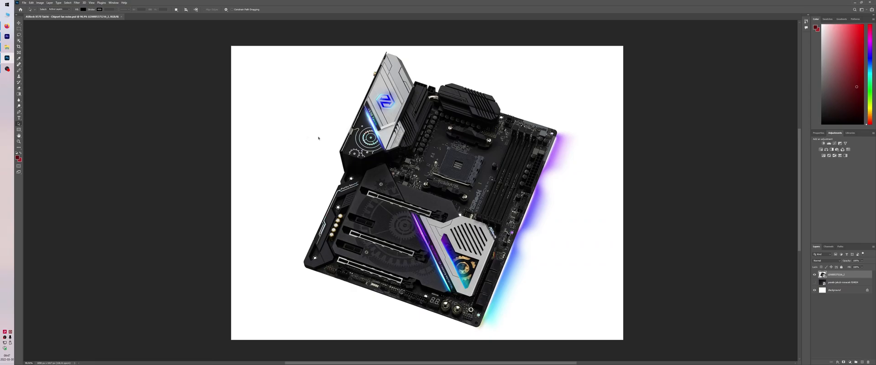